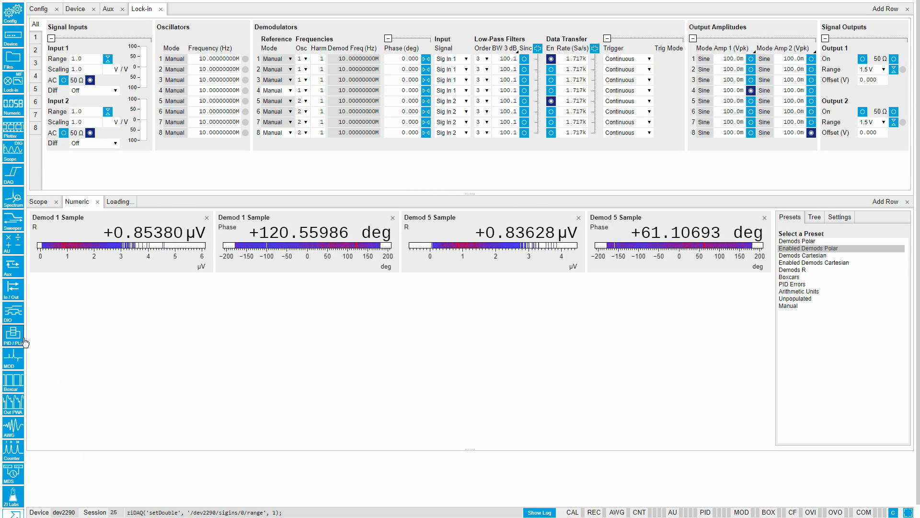
# Open the PID/PLL tab to show the Advisor with its Bode magnitude plot
pyautogui.click(12, 335)
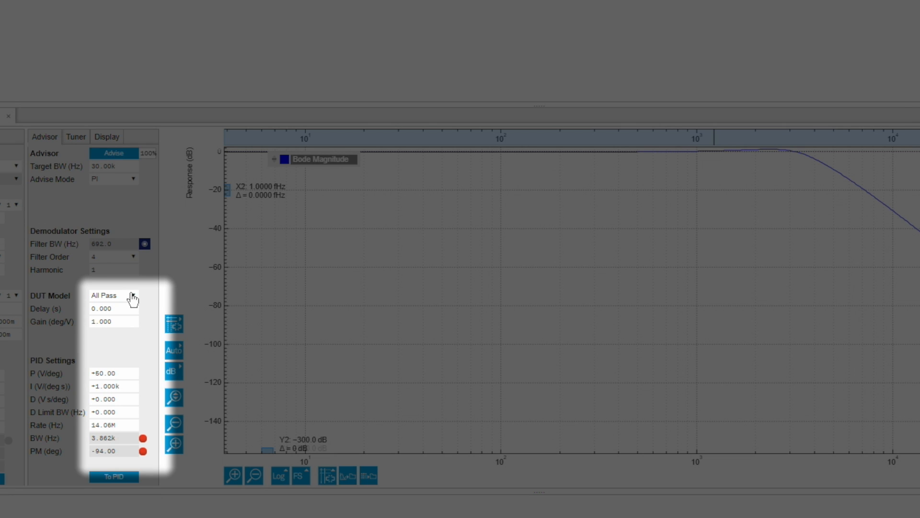
# Advise PI gains for a VCO model with 26.51M gain, transfer them to the PID, and enable it
pyautogui.click(113, 295)
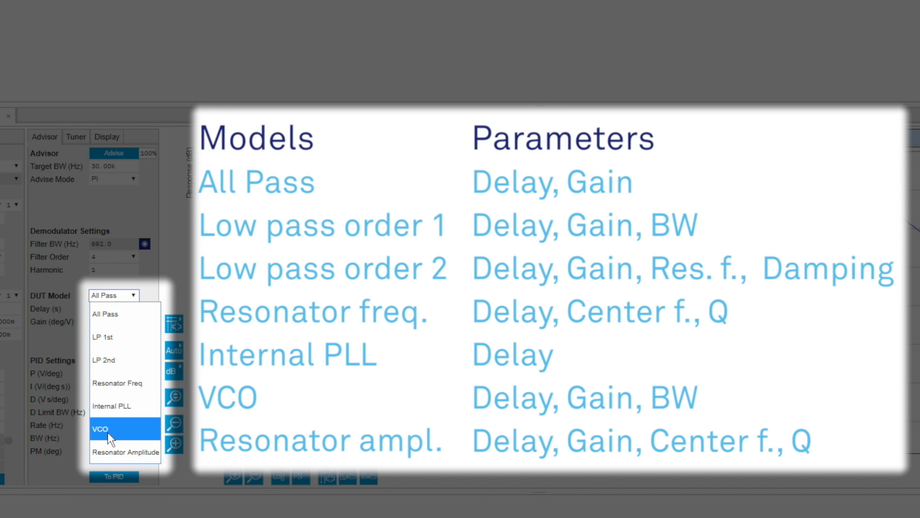
pyautogui.click(111, 429)
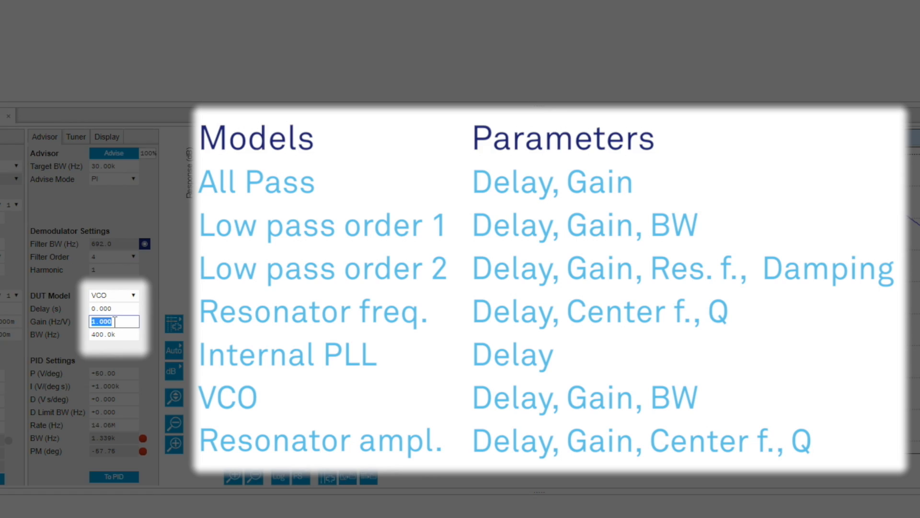
pyautogui.write('26.51M')
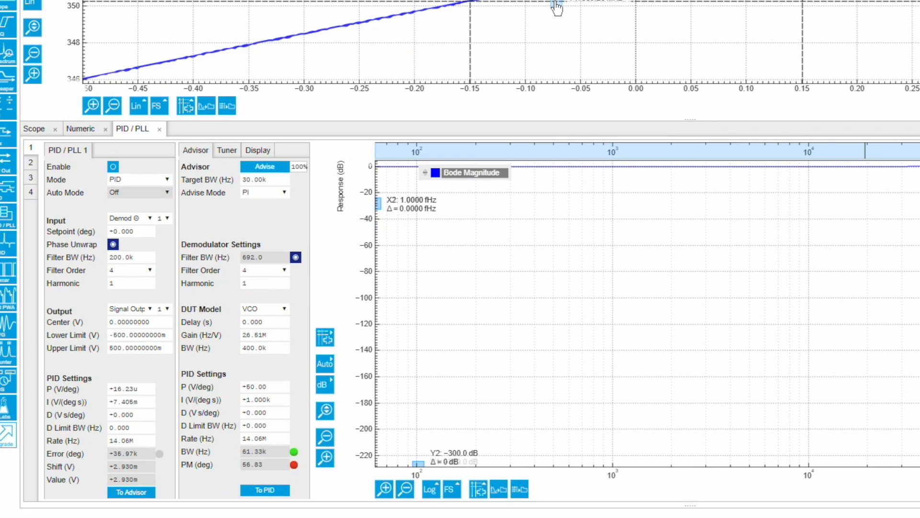
pyautogui.click(264, 167)
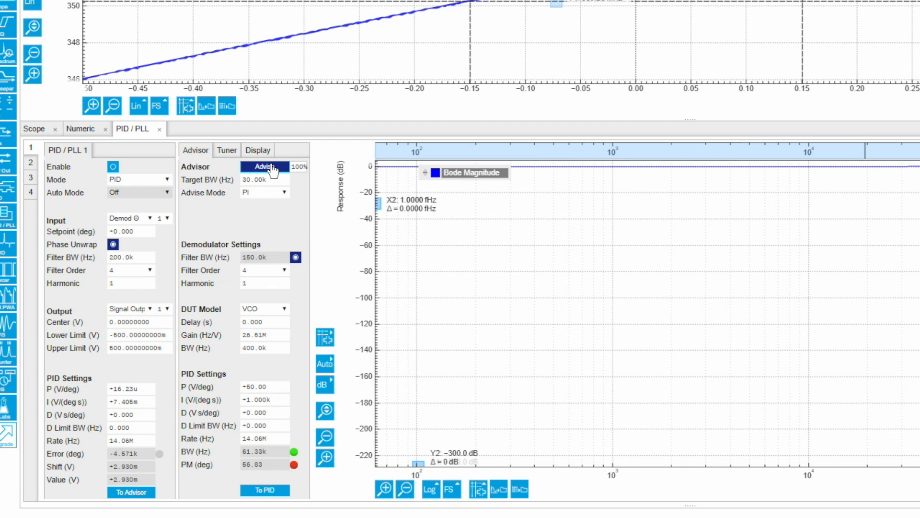
pyautogui.click(264, 167)
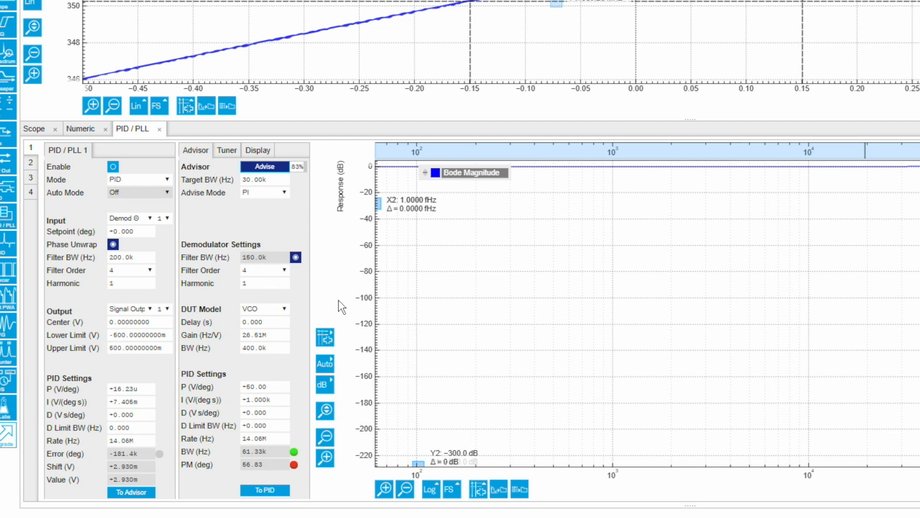
pyautogui.click(264, 166)
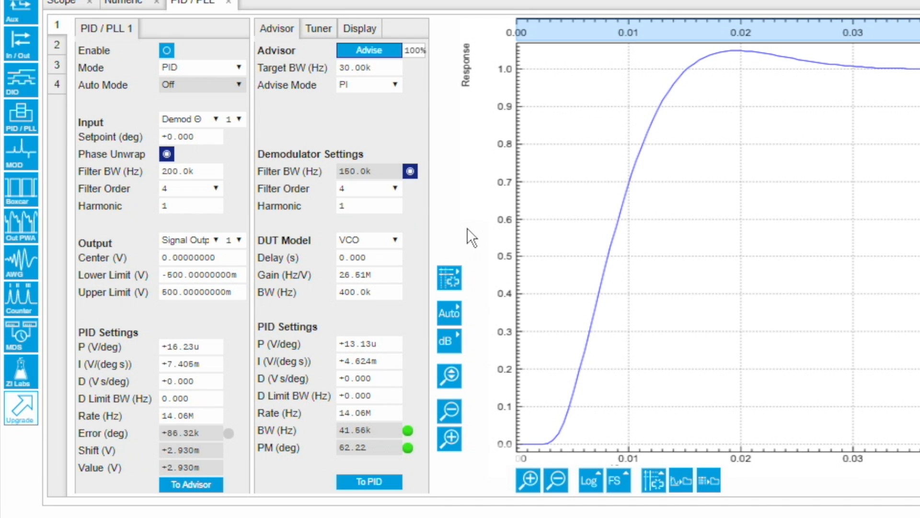
pyautogui.click(369, 481)
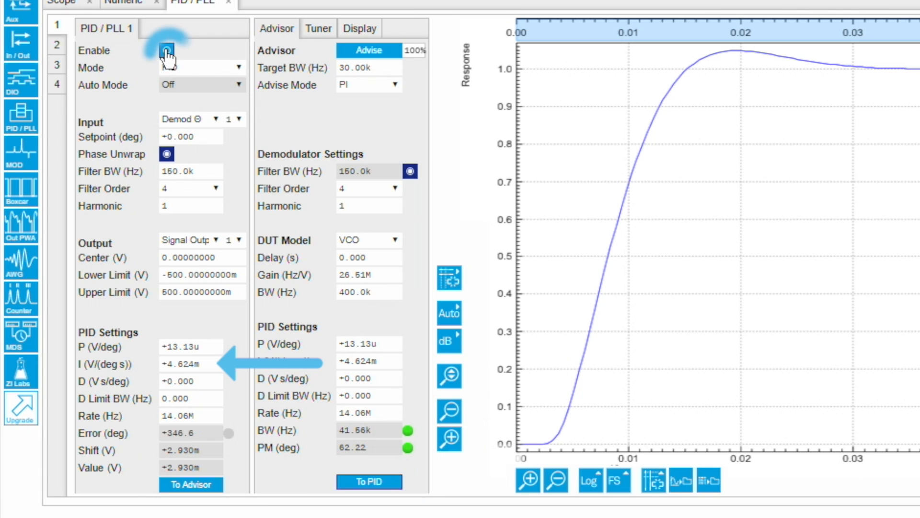
pyautogui.click(166, 50)
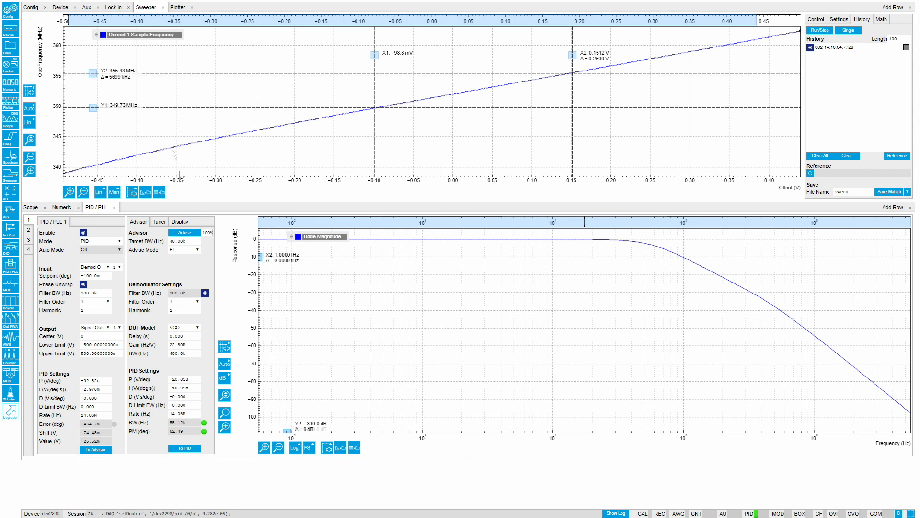
# Plot the PID 1 Error with a Math histogram, then show the Tuner settings
pyautogui.click(815, 19)
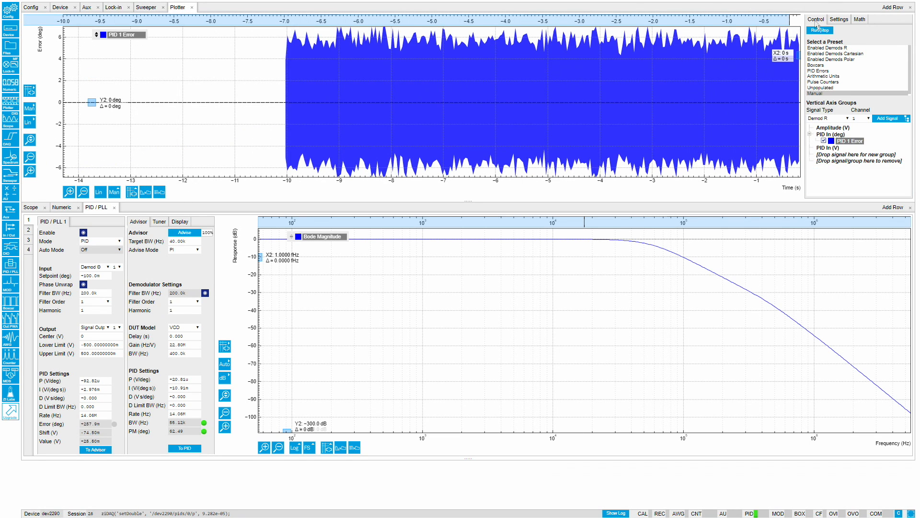
pyautogui.click(859, 19)
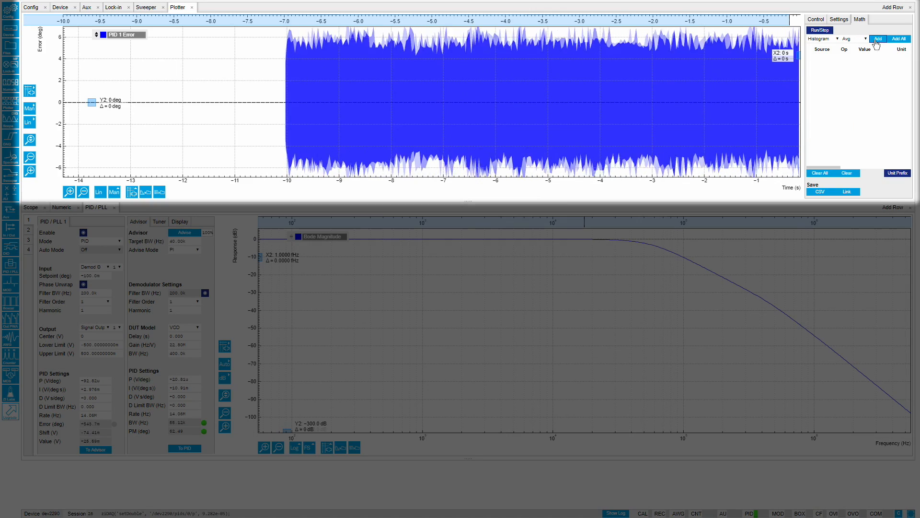
pyautogui.click(877, 39)
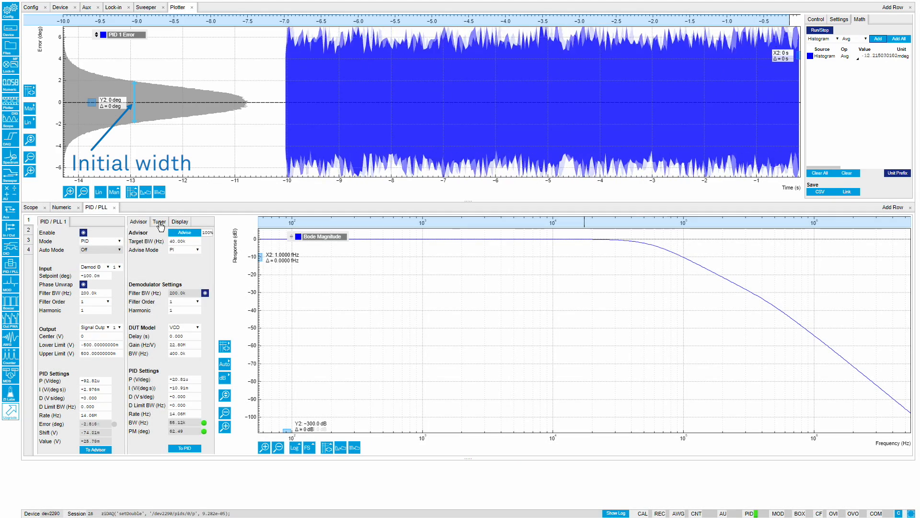
pyautogui.click(159, 221)
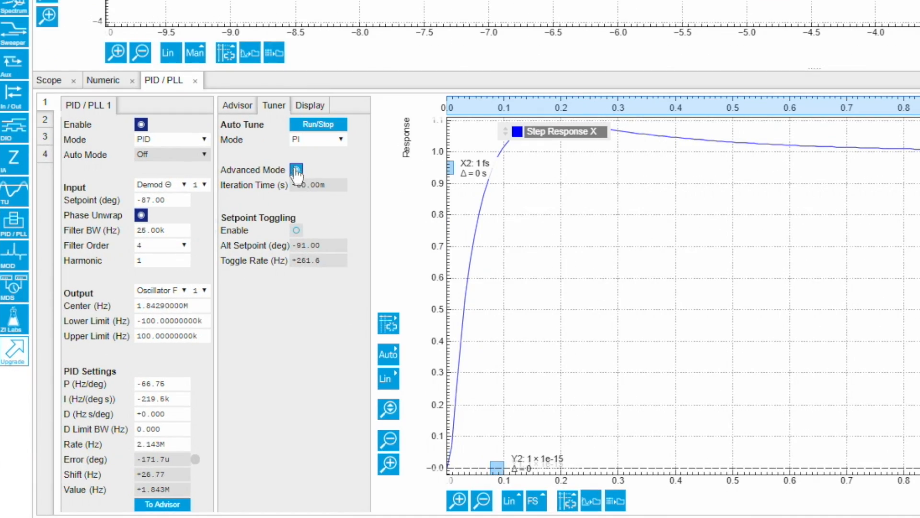
# Switch on Advanced Mode in the auto-tuner
pyautogui.click(296, 229)
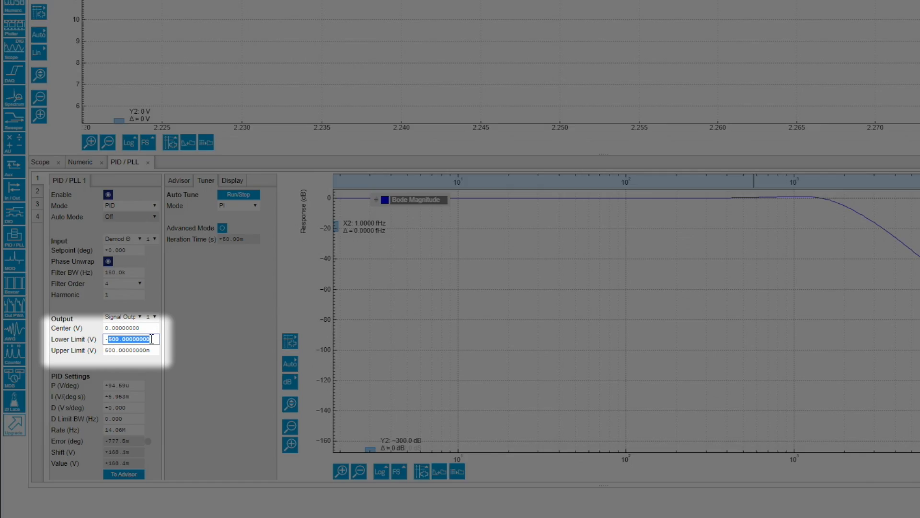
# Set the controller output limits to -300m and 300m, viewing the error in the Plotter
pyautogui.write('-300m')
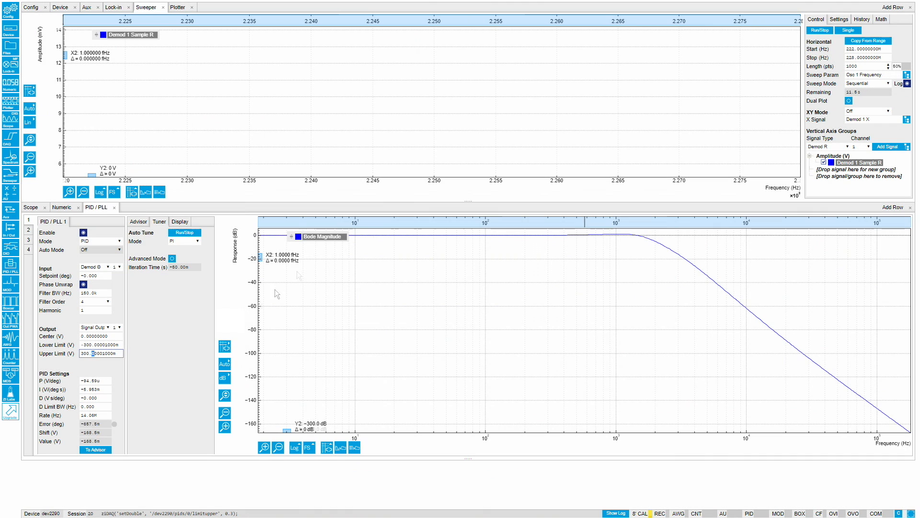
pyautogui.click(818, 29)
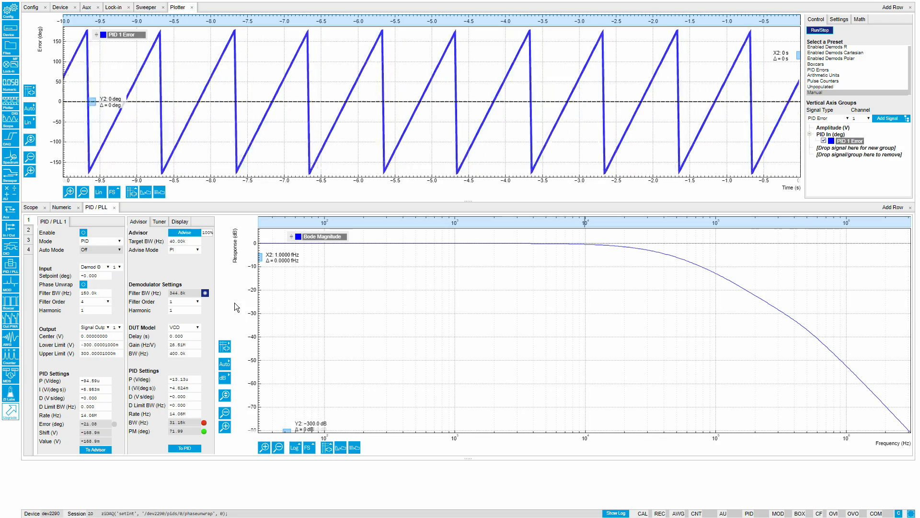
# Turn on input Phase Unwrap and enter 5u as the advisor's D gain
pyautogui.click(84, 284)
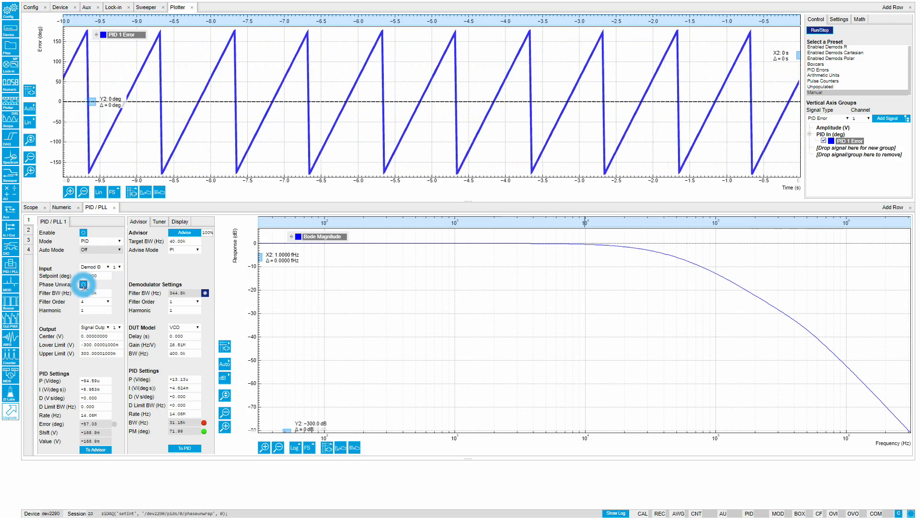
pyautogui.click(83, 284)
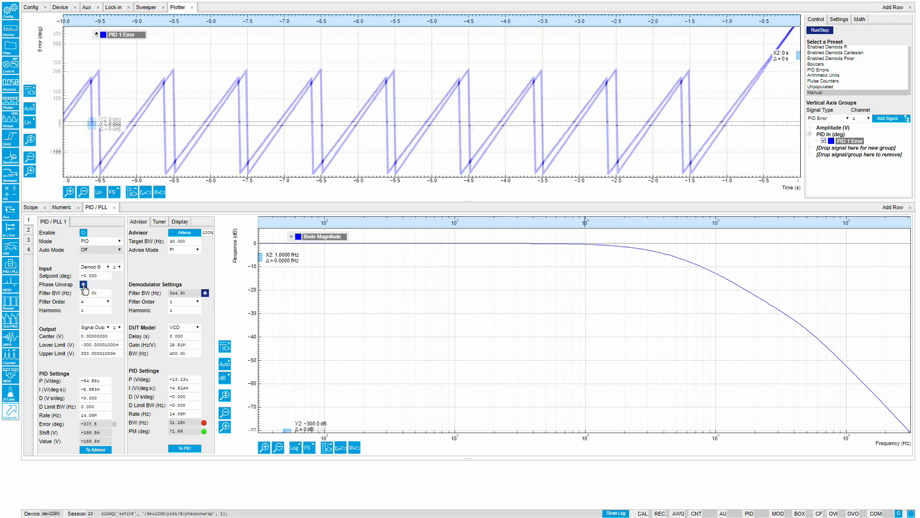
pyautogui.click(84, 285)
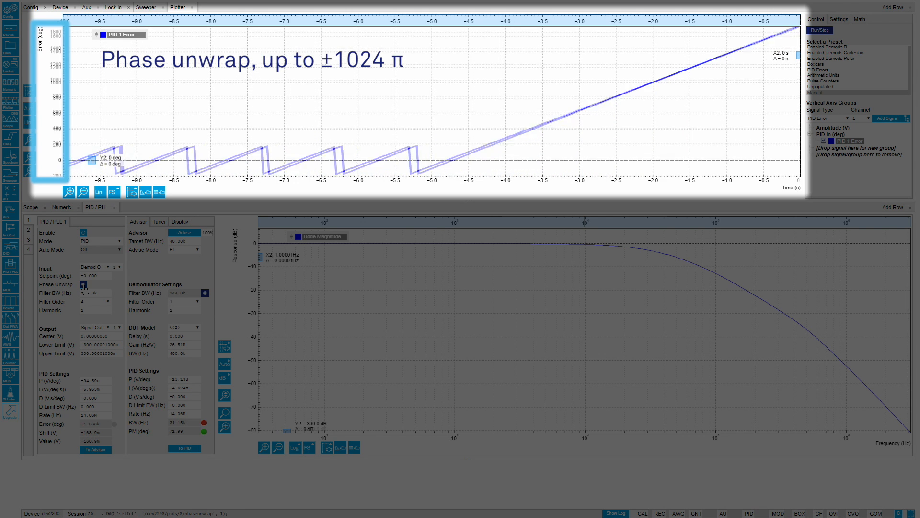
pyautogui.click(83, 284)
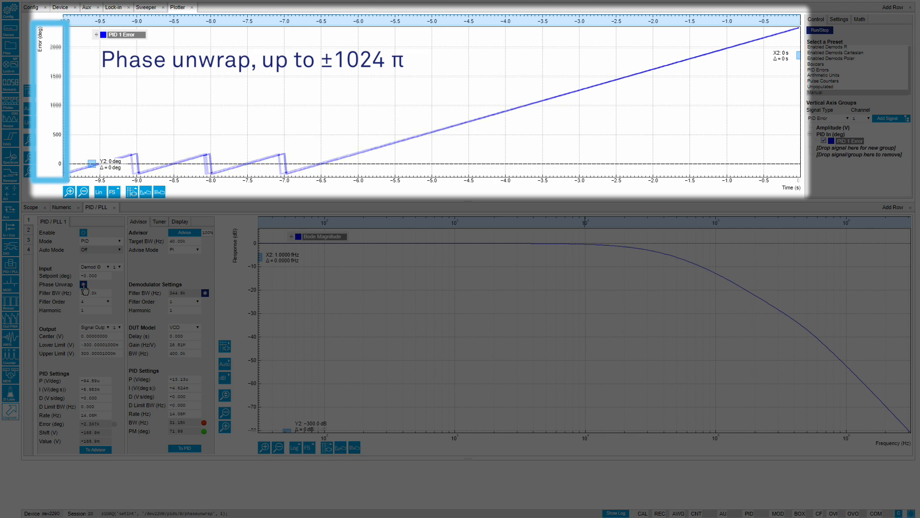
pyautogui.click(83, 285)
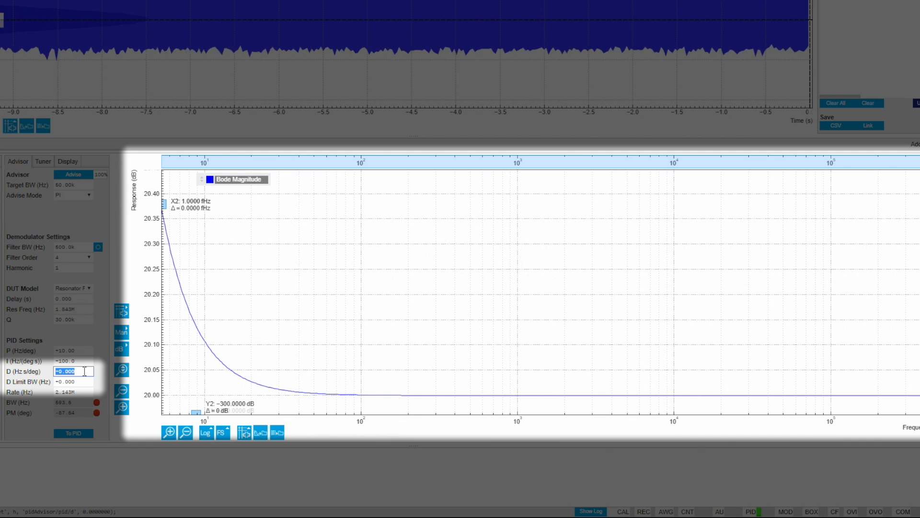
pyautogui.write('5u')
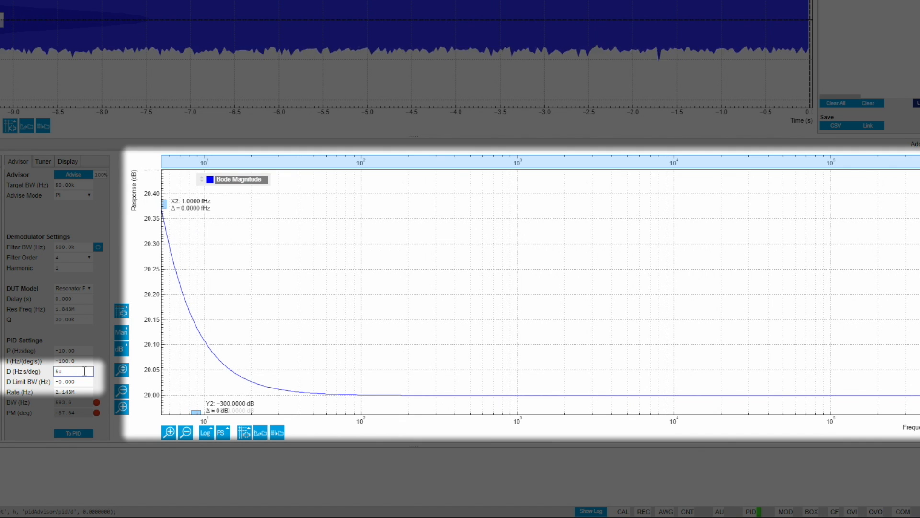